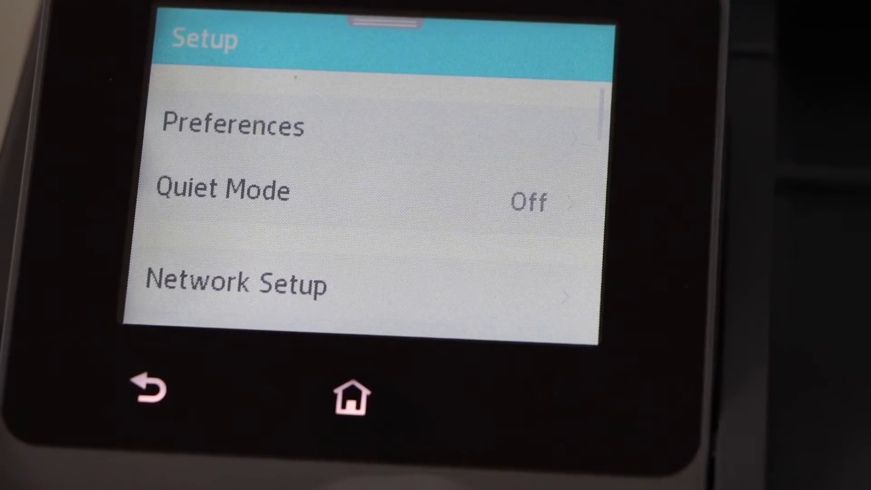
# Launch the Wireless Setup Wizard from Network Setup and confirm Yes to set up Wi-Fi again
pyautogui.click(236, 283)
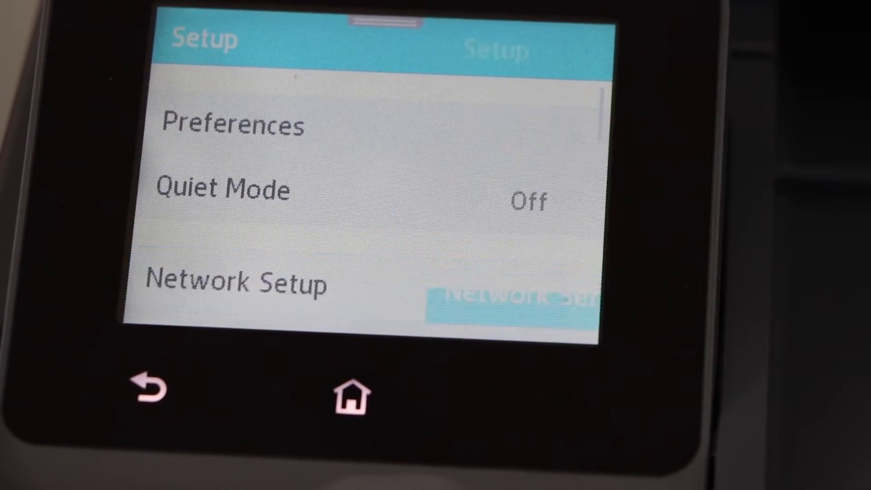
pyautogui.click(238, 280)
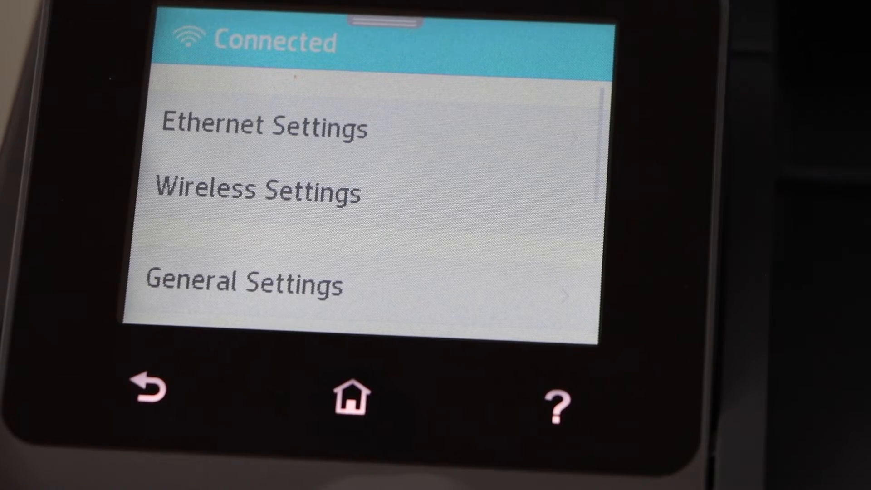
pyautogui.click(256, 191)
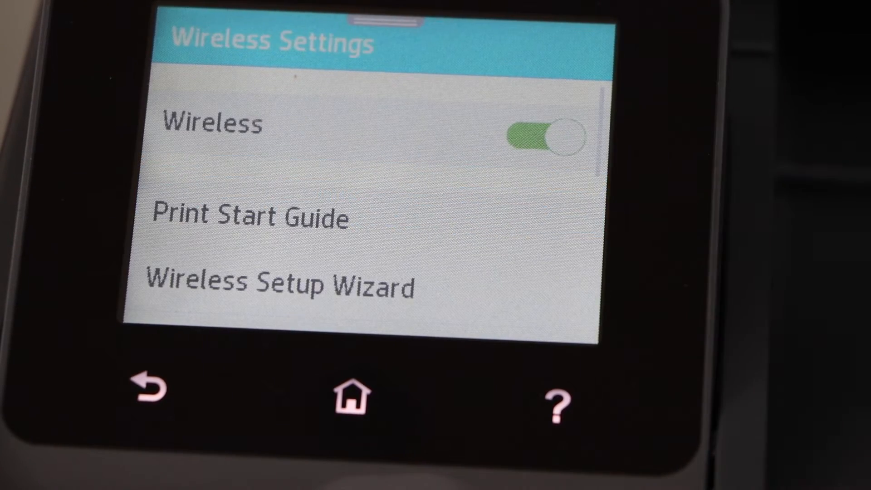
pyautogui.click(283, 284)
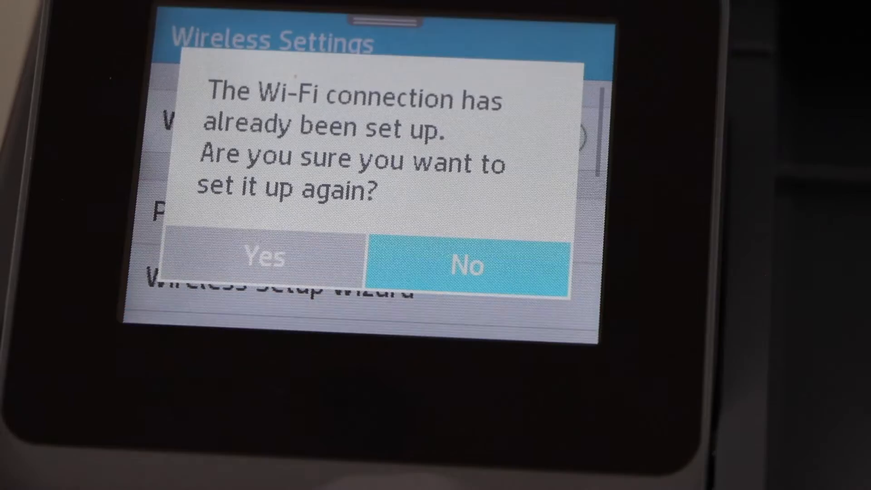
pyautogui.click(263, 257)
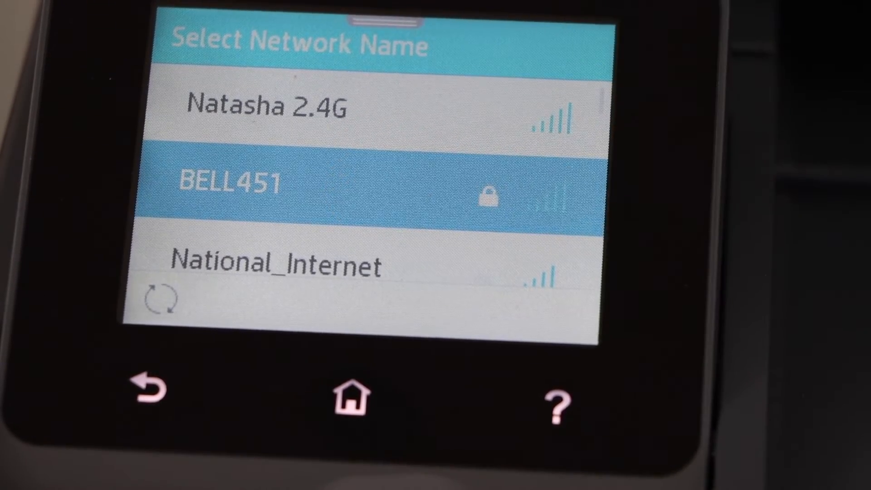
# Join the BELL451 network with its password and acknowledge the Connection Successful message
pyautogui.click(234, 182)
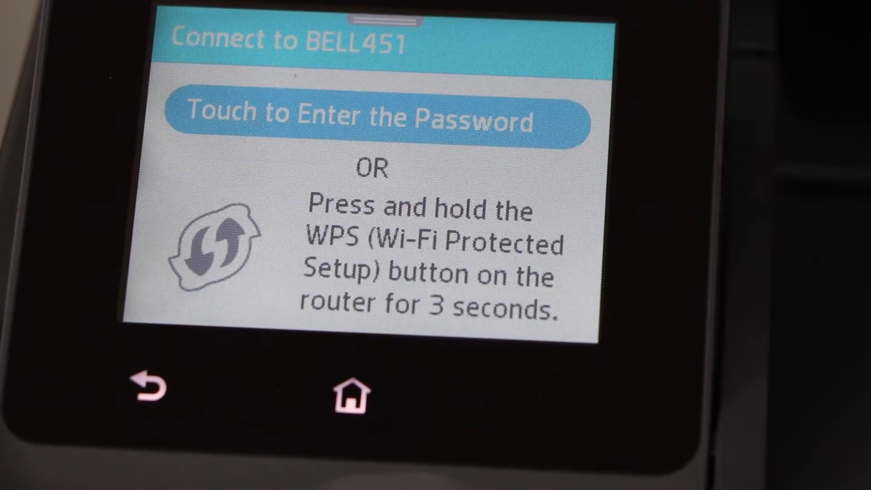
pyautogui.click(379, 117)
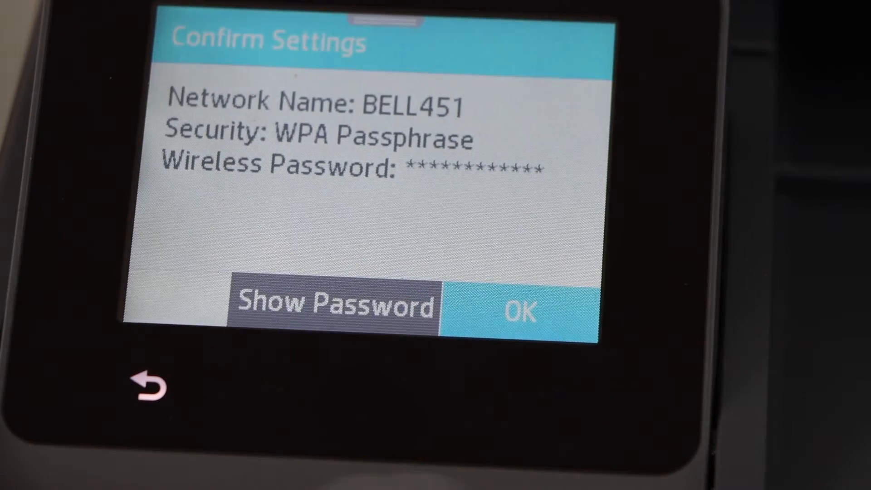
pyautogui.click(521, 308)
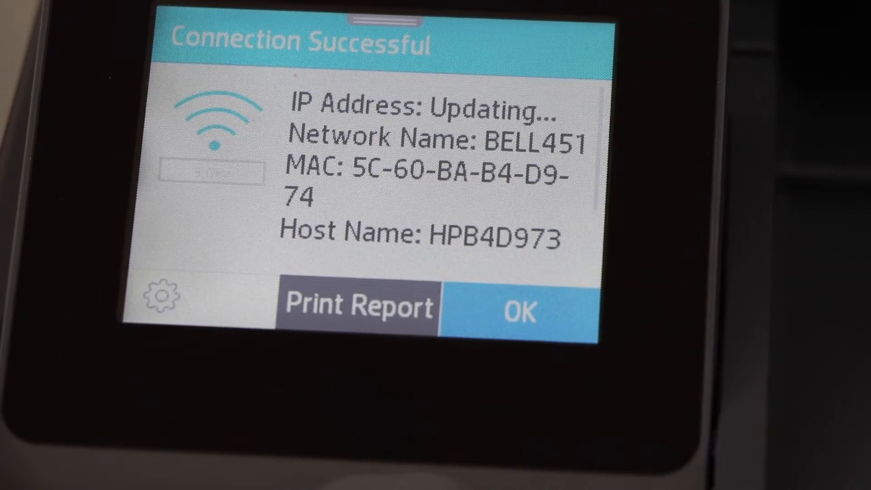
pyautogui.click(516, 308)
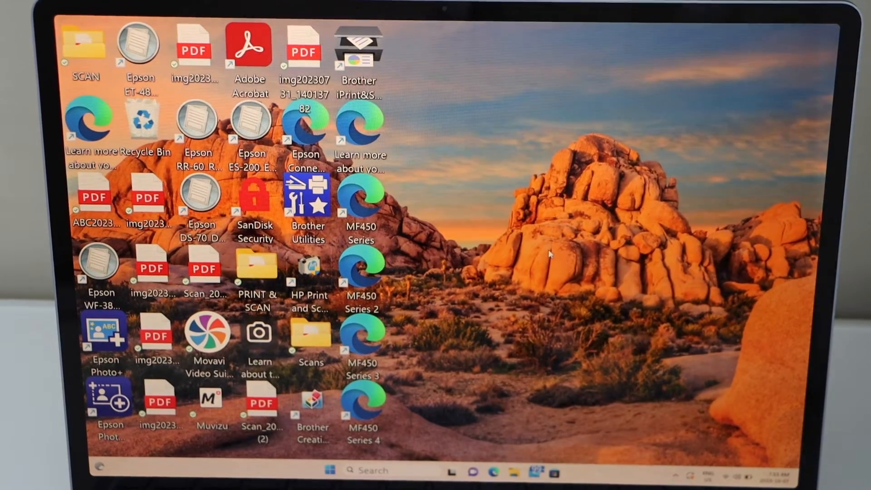
pyautogui.moveTo(411, 419)
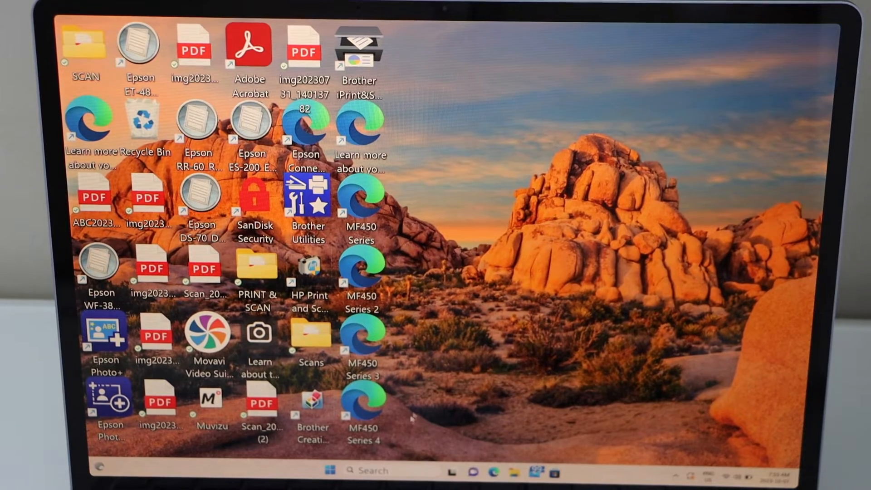
# Search 'hp Smart' from the taskbar and launch the HP Smart app
pyautogui.write('hp Smart')
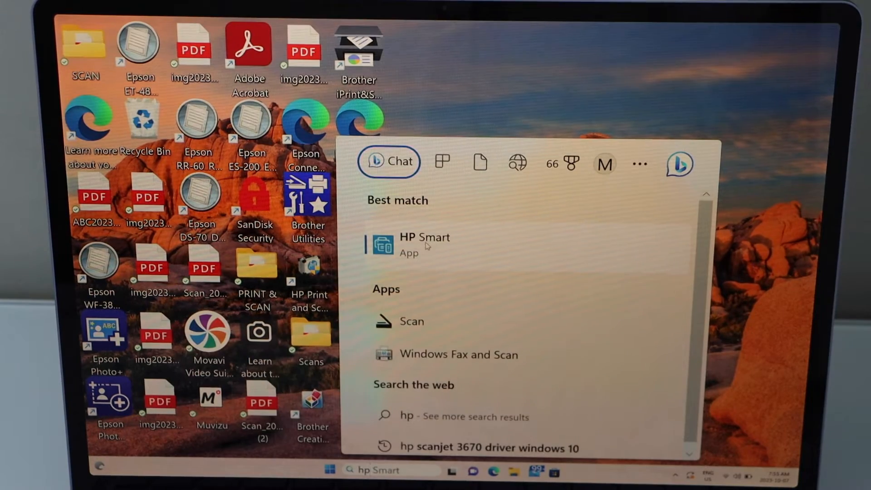
pyautogui.click(425, 244)
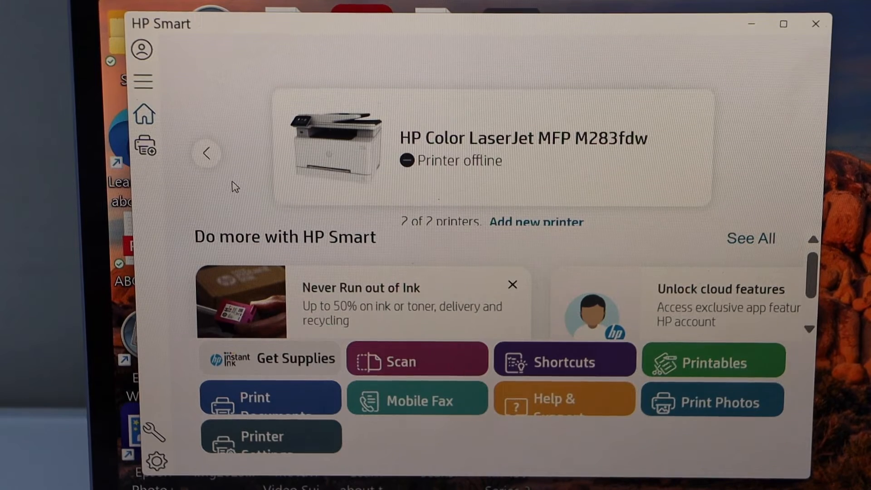
pyautogui.moveTo(484, 230)
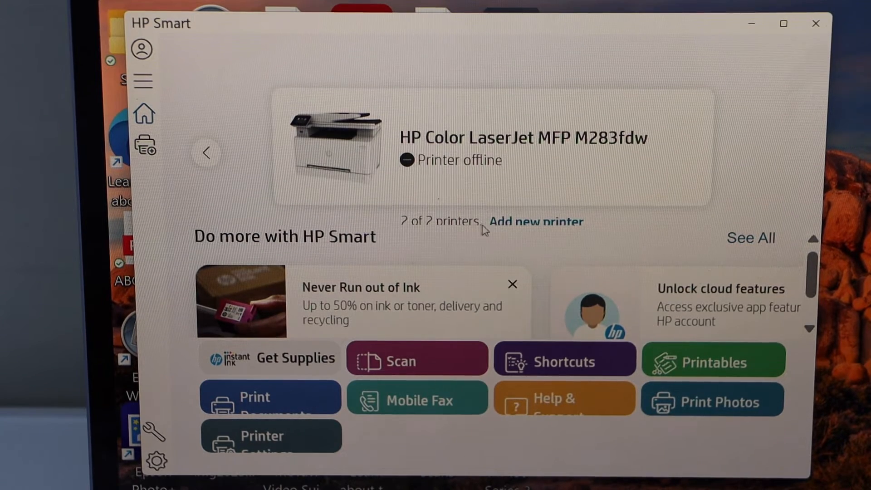
# Add the HP LaserJet Pro as a new printer, then choose Print Documents to pick a PDF
pyautogui.click(535, 222)
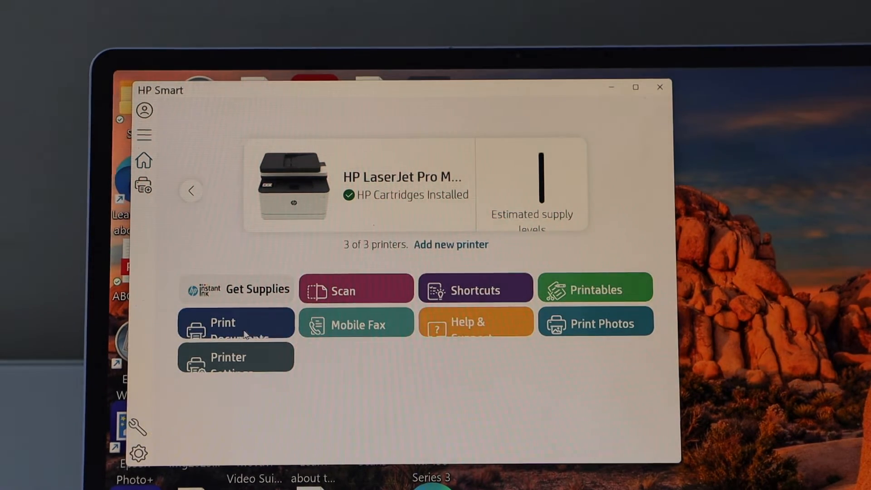
pyautogui.click(236, 323)
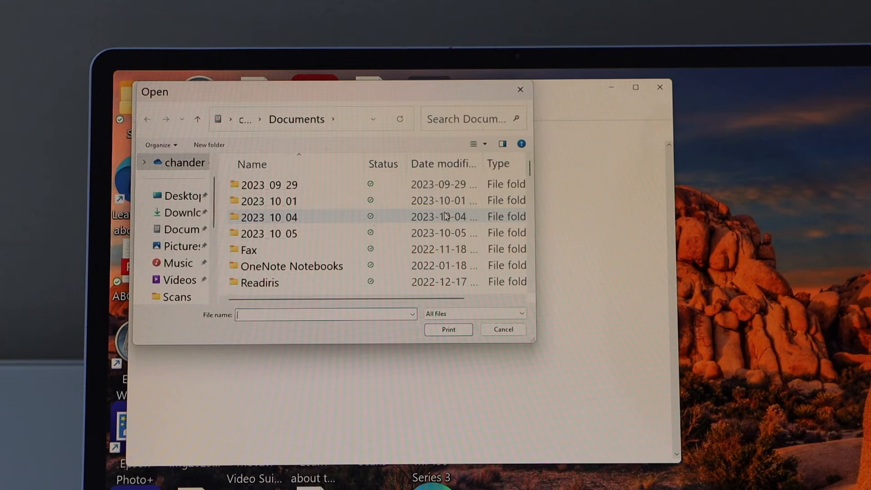
pyautogui.moveTo(356, 223)
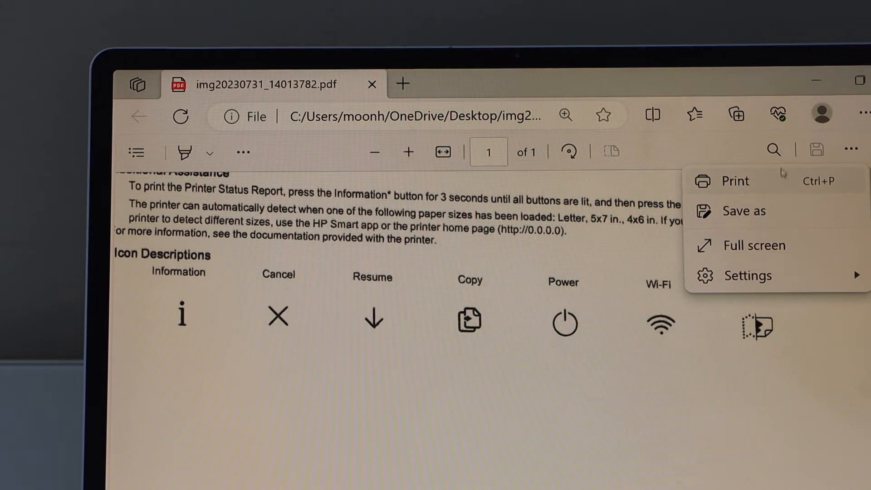
# Print the PDF from Edge on the HPB4D973 HP LaserJet Pro printer
pyautogui.click(734, 180)
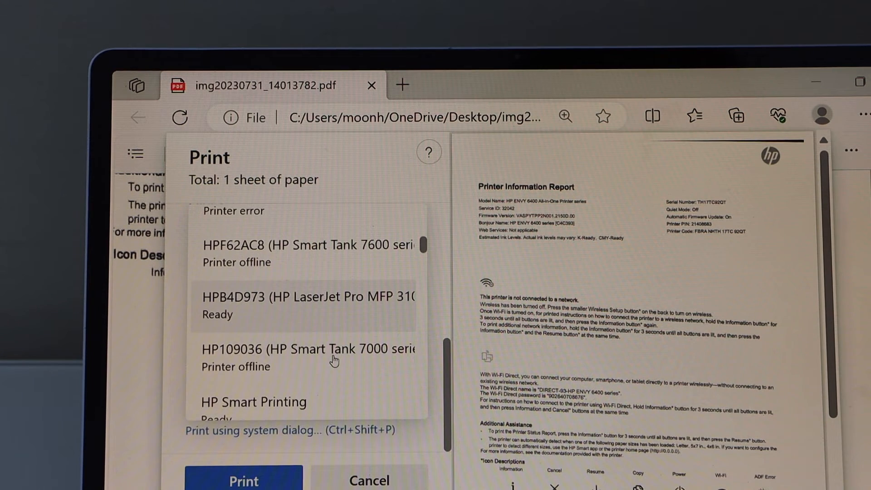
pyautogui.click(306, 304)
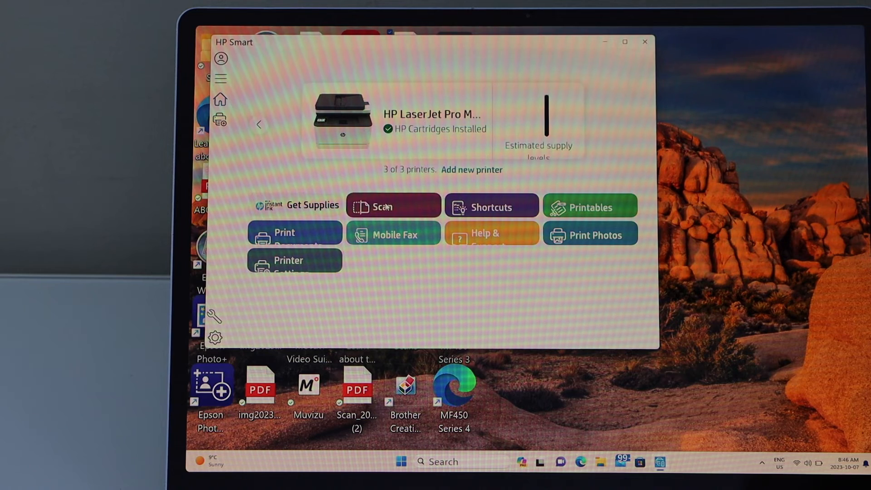
# Scan the loaded page from HP Smart's Scanner tab
pyautogui.click(392, 207)
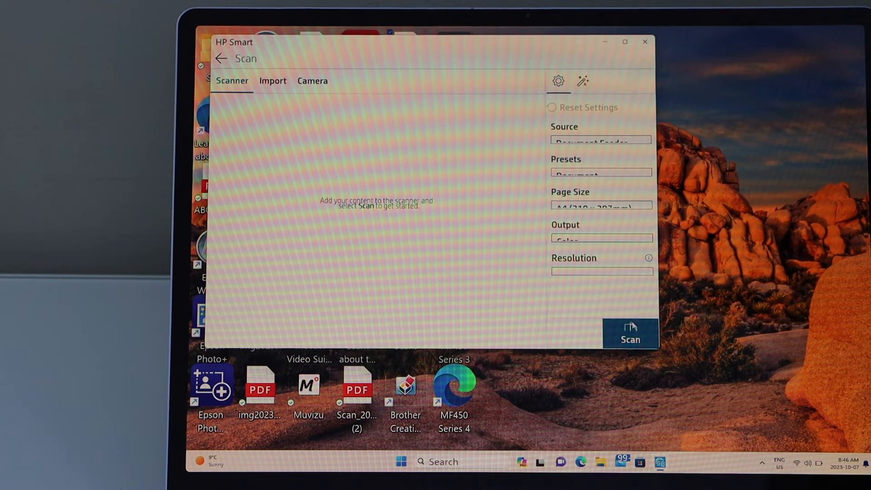
pyautogui.click(631, 333)
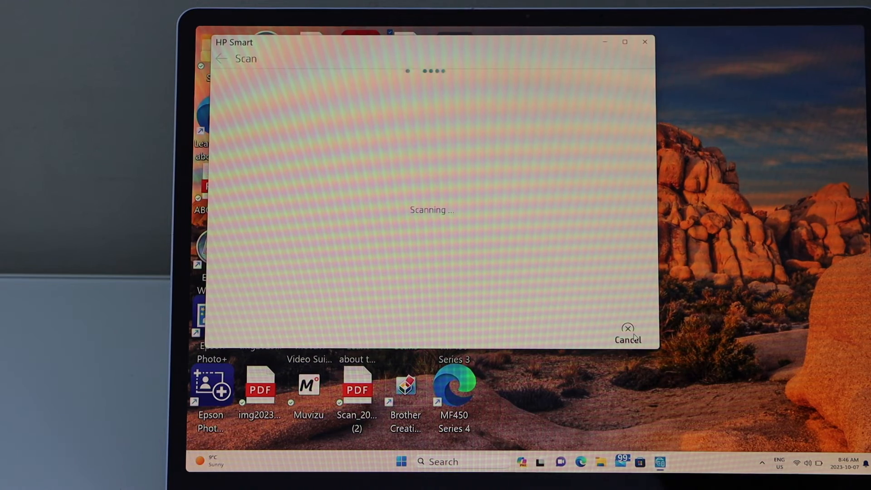